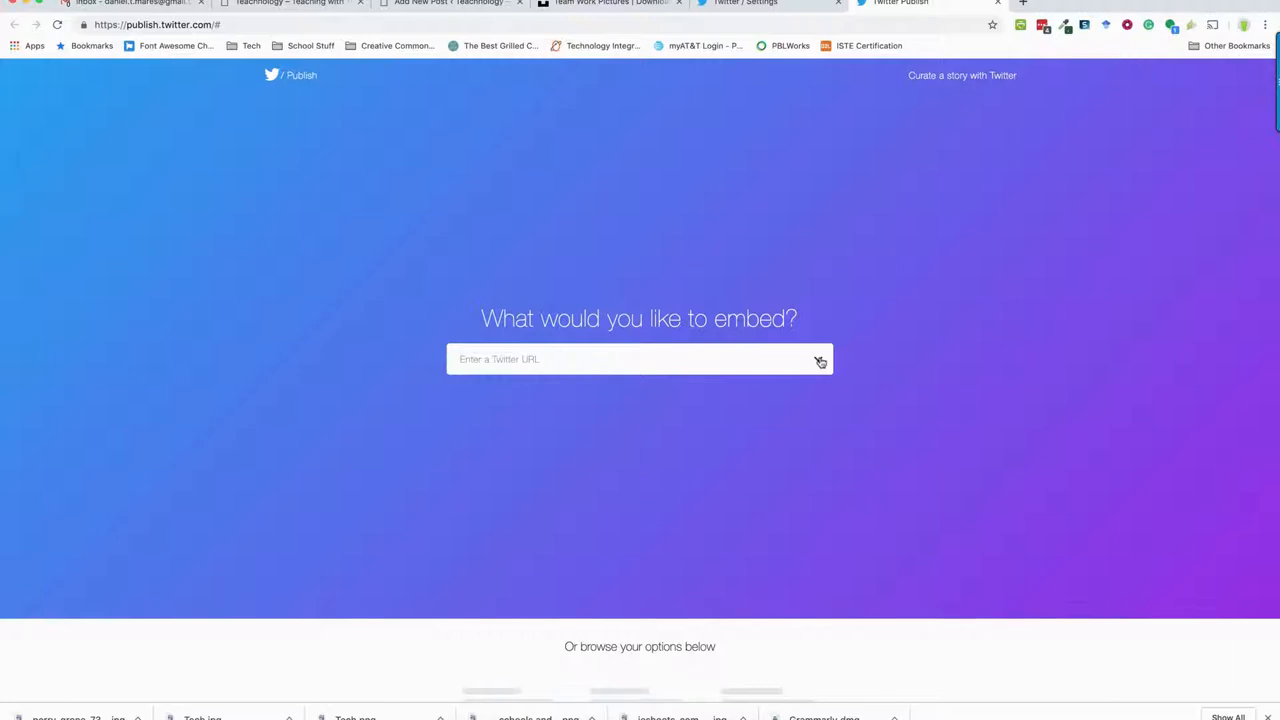
# Step: Try the sample profile URL in Twitter Publish's embed prompt to reveal display options
pyautogui.click(639, 359)
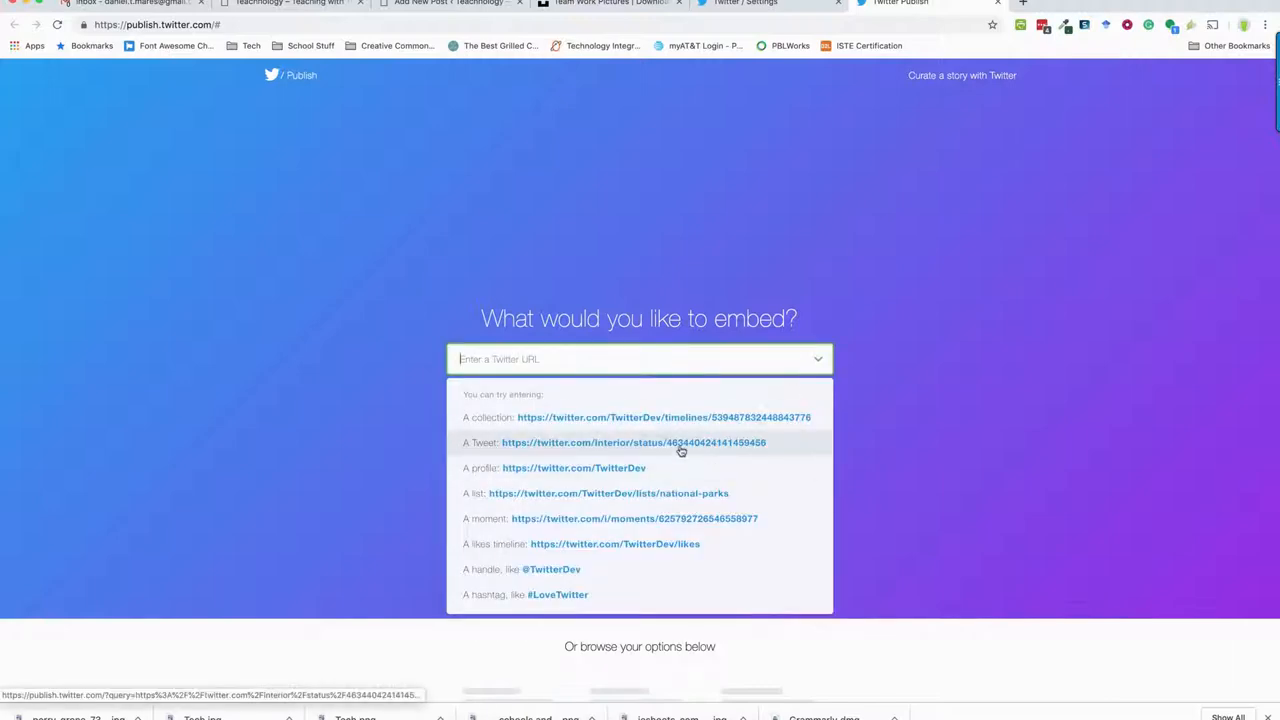
pyautogui.moveTo(662, 468)
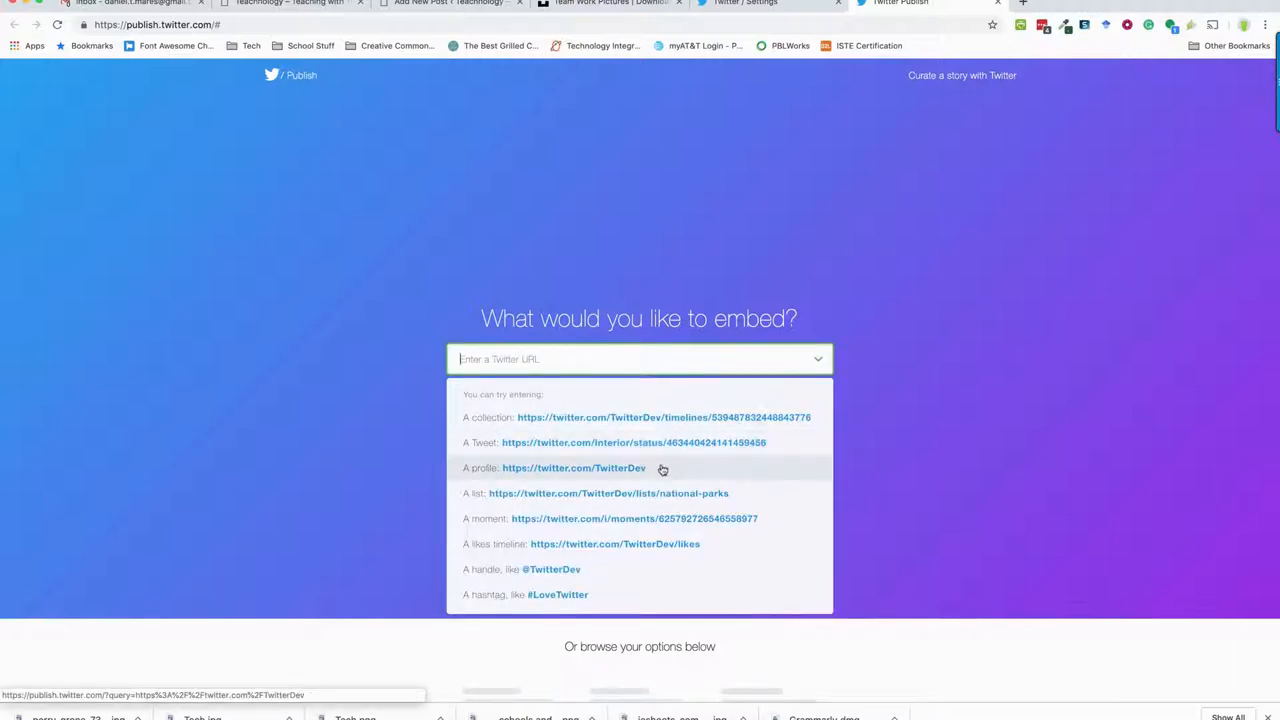
pyautogui.click(573, 467)
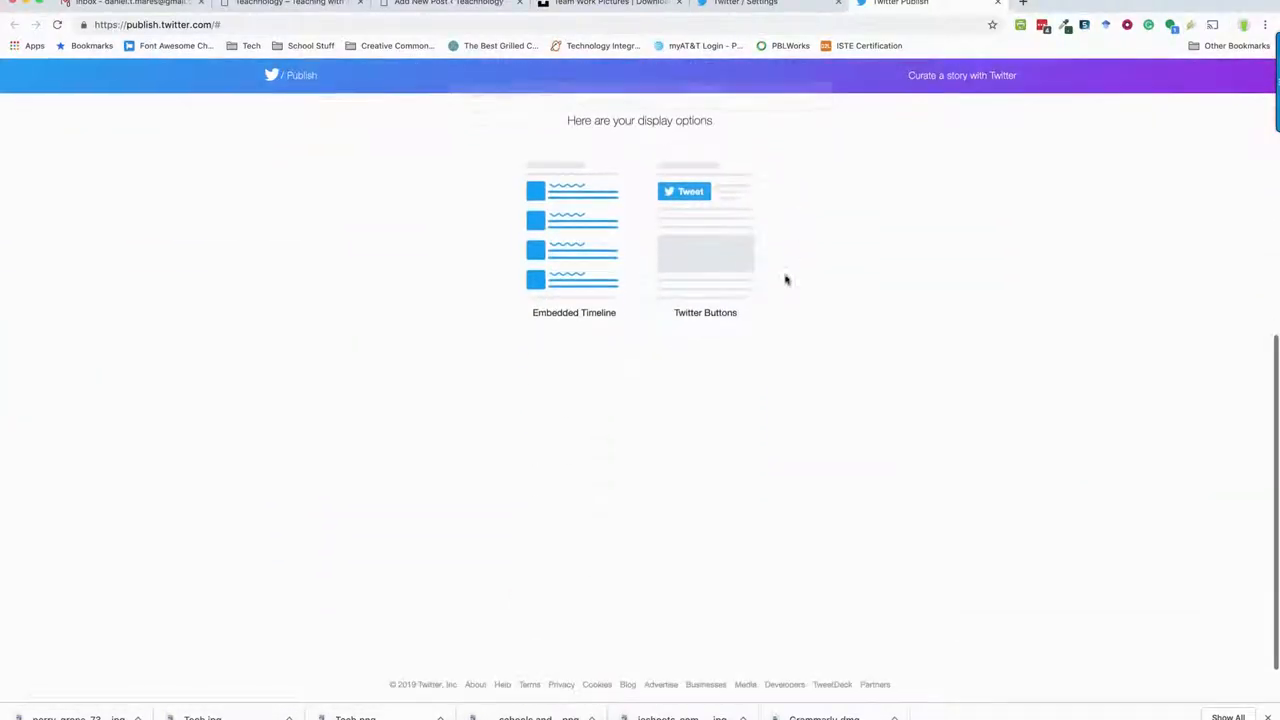
pyautogui.scroll(3)
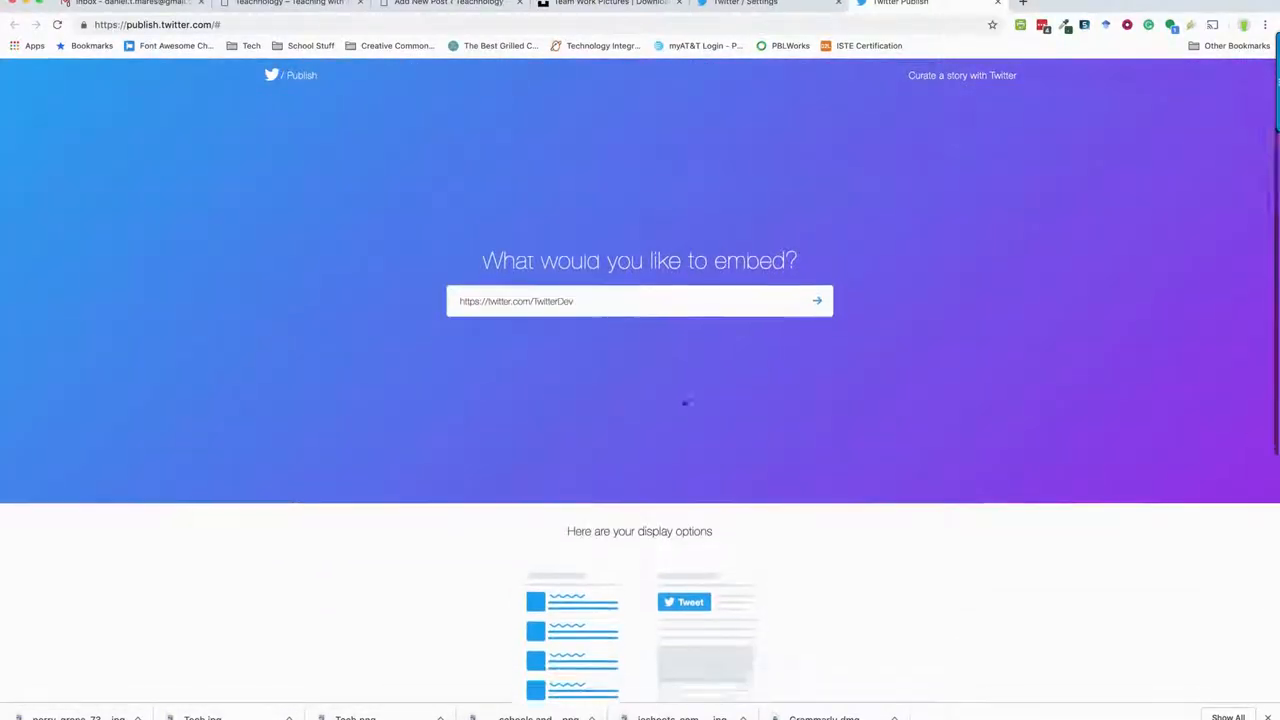
pyautogui.scroll(3)
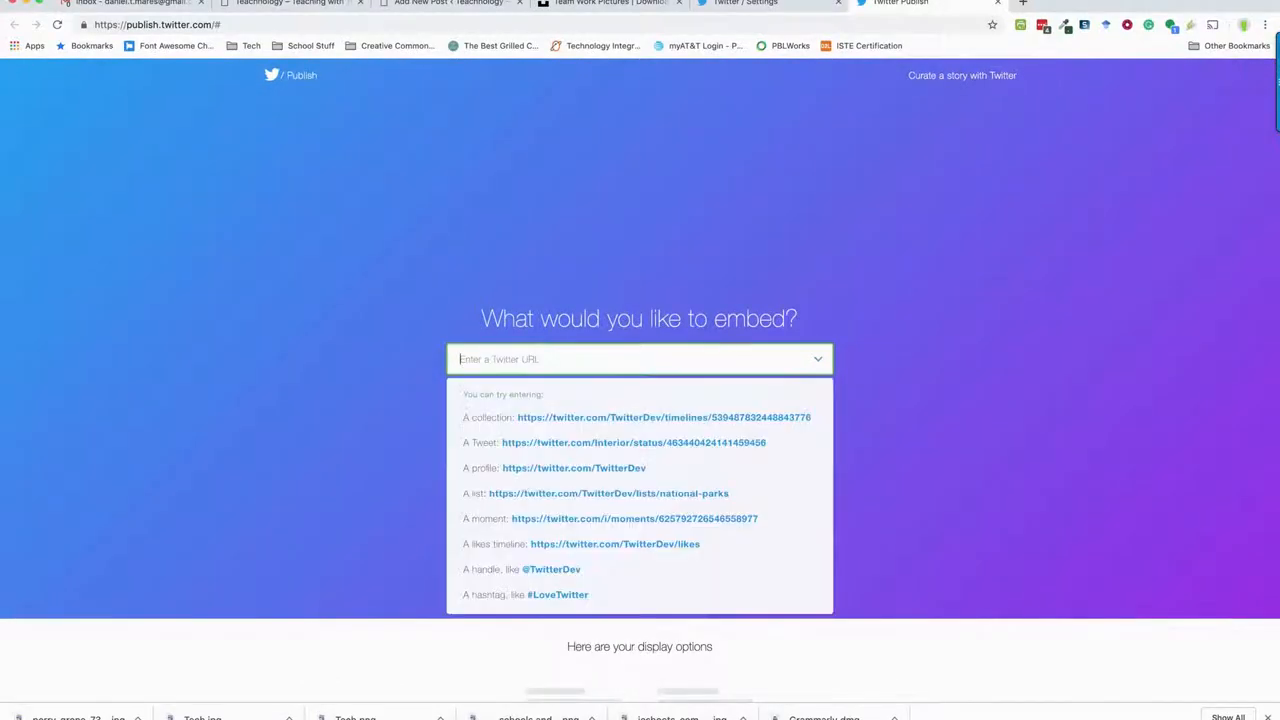
pyautogui.moveTo(610, 569)
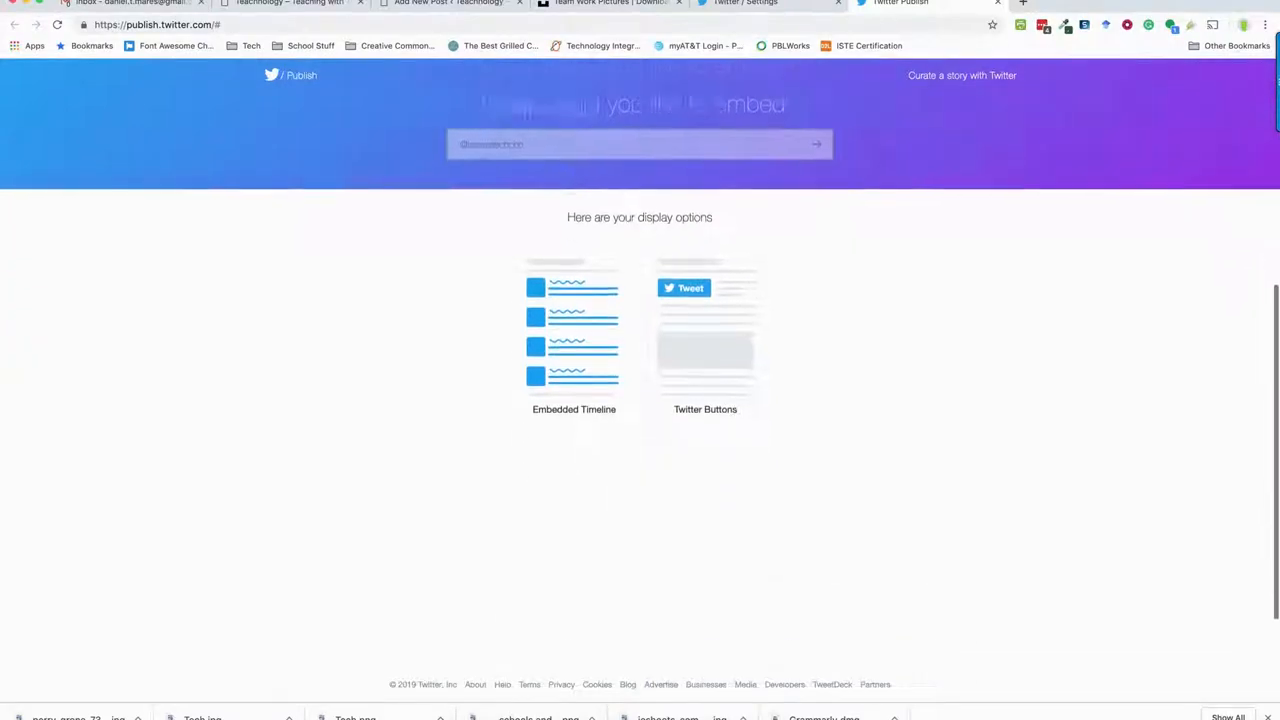
pyautogui.scroll(3)
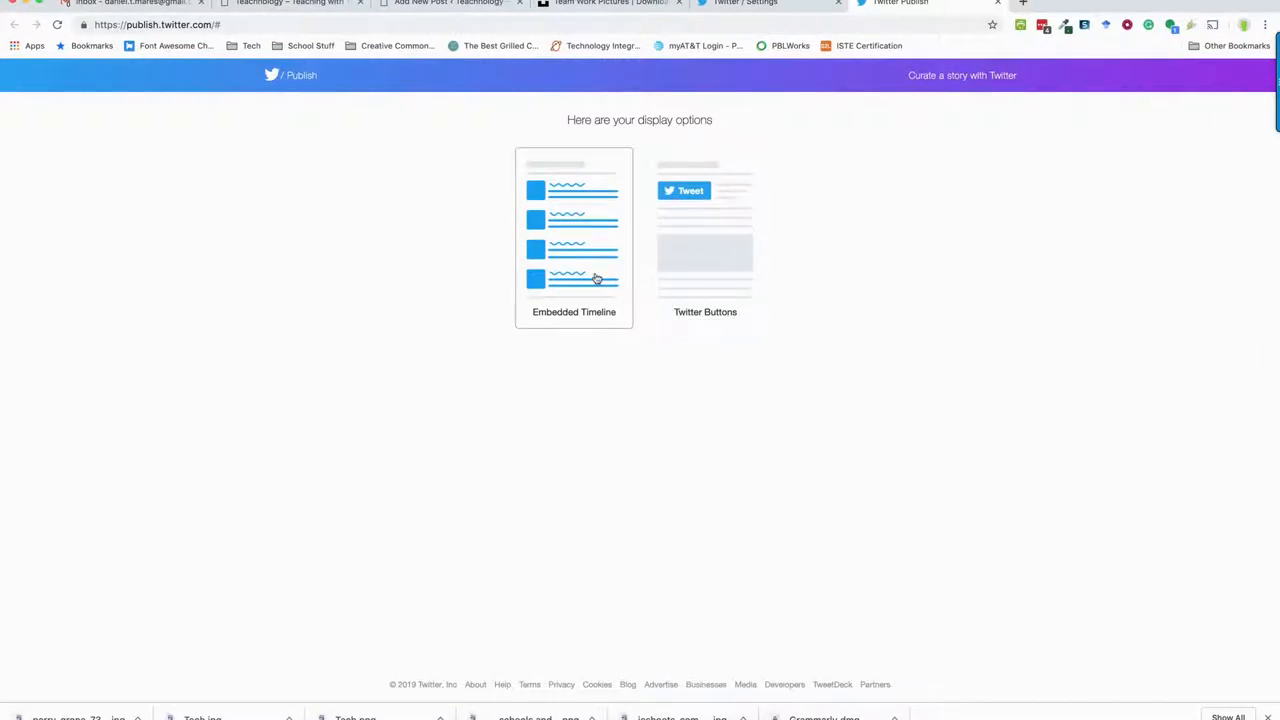
pyautogui.click(574, 235)
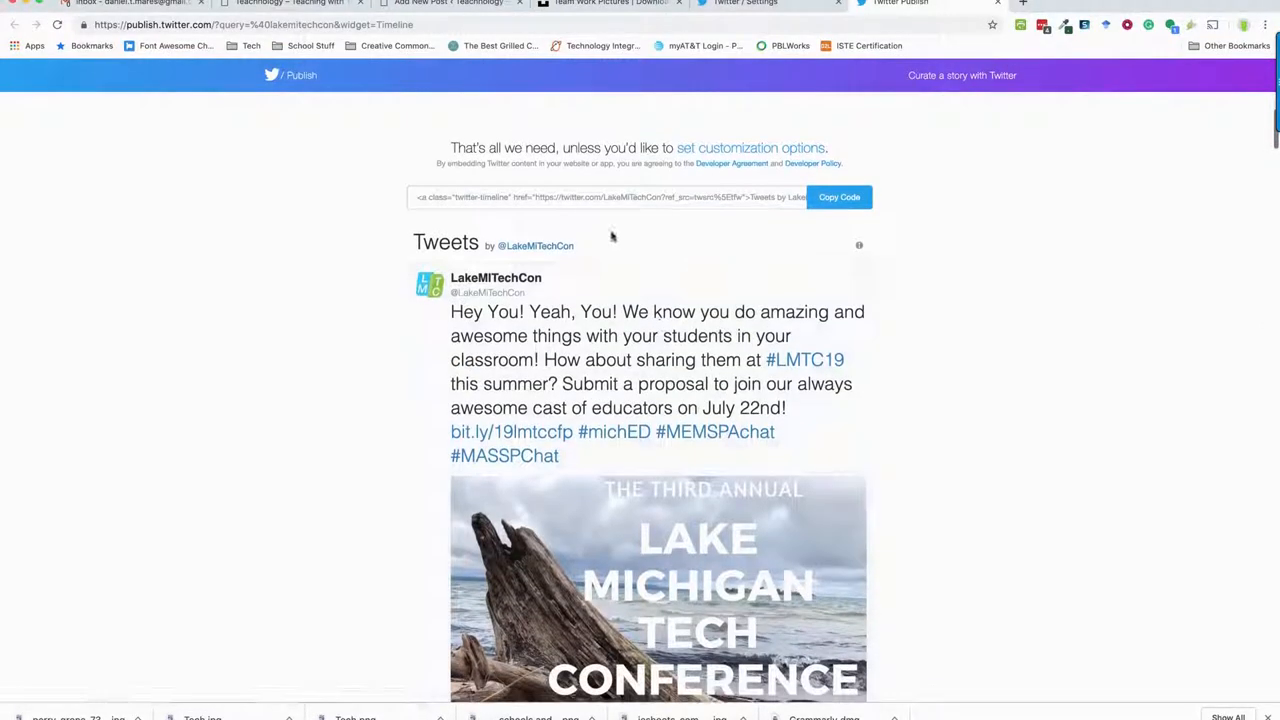
pyautogui.scroll(-3)
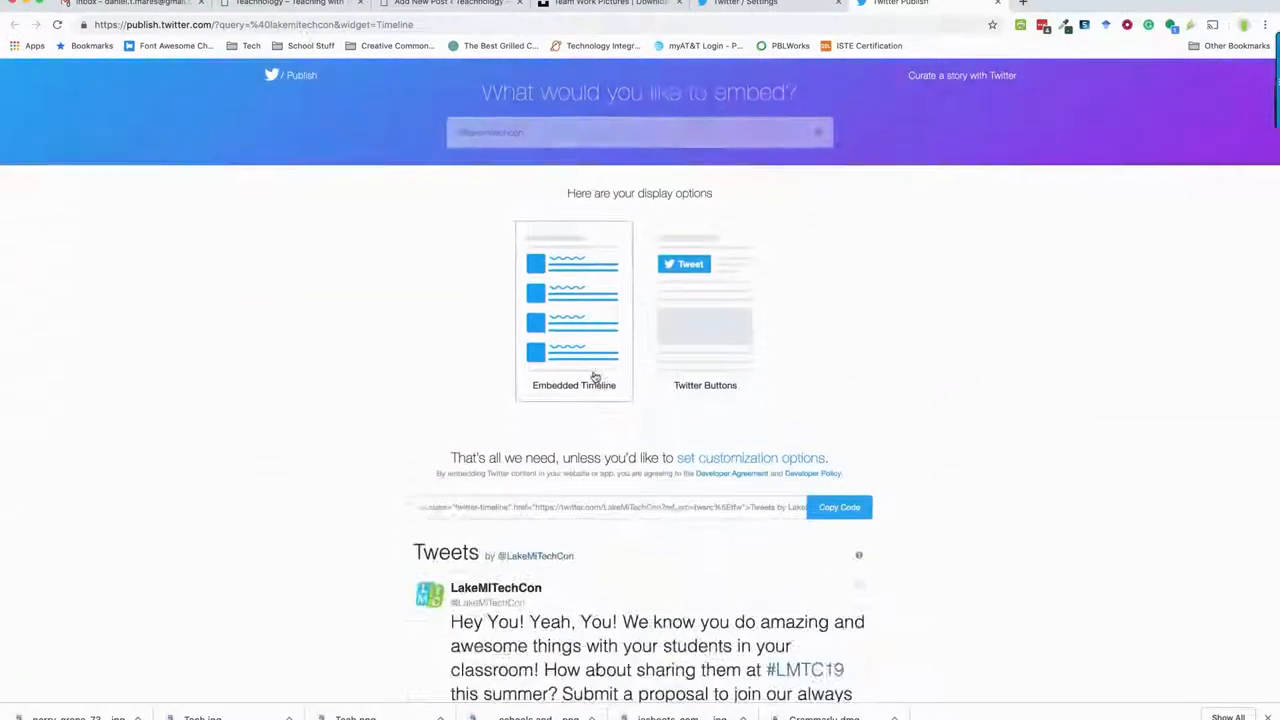
pyautogui.click(839, 507)
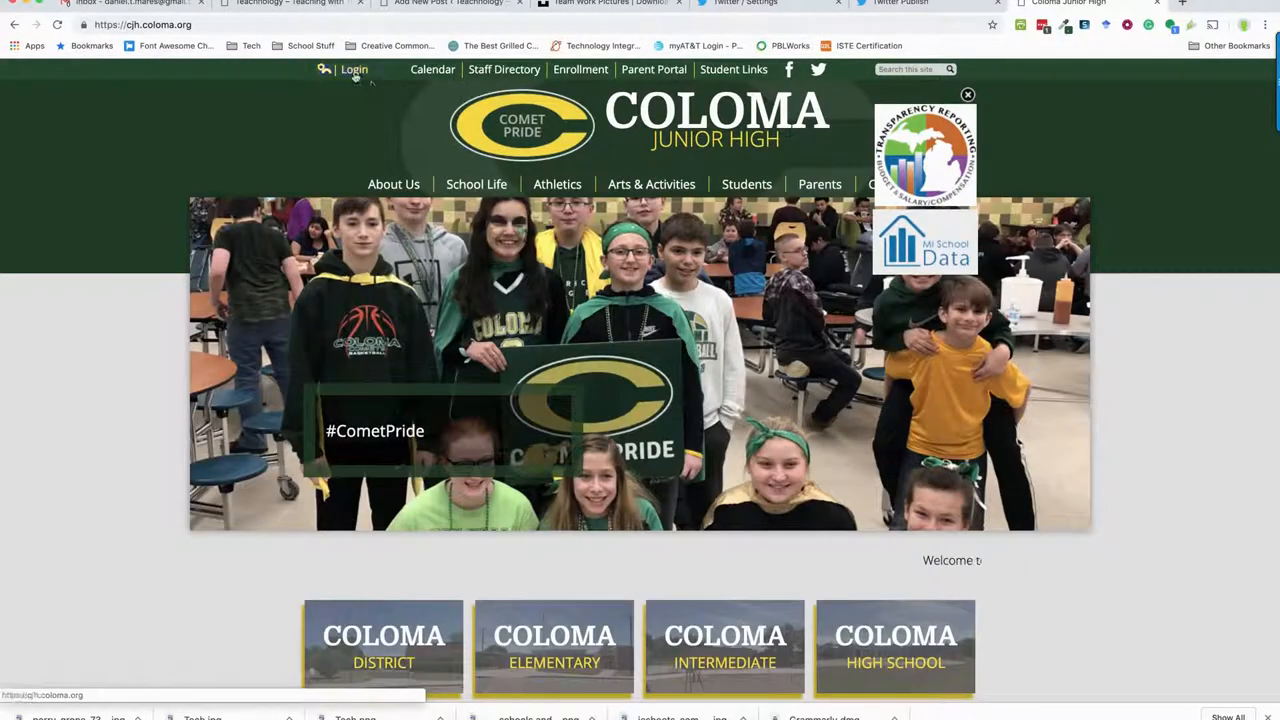
# Step: Log in to the Coloma Junior High Edlio admin site with the saved credentials
pyautogui.click(354, 69)
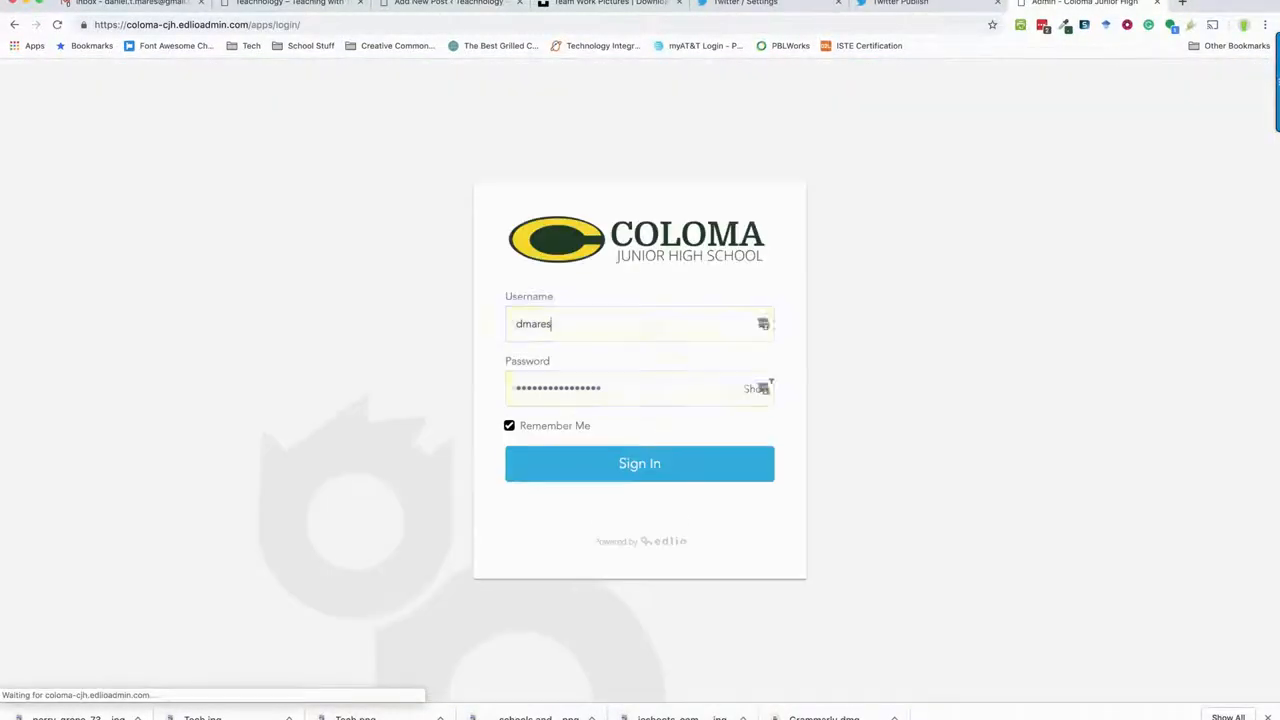
pyautogui.click(639, 463)
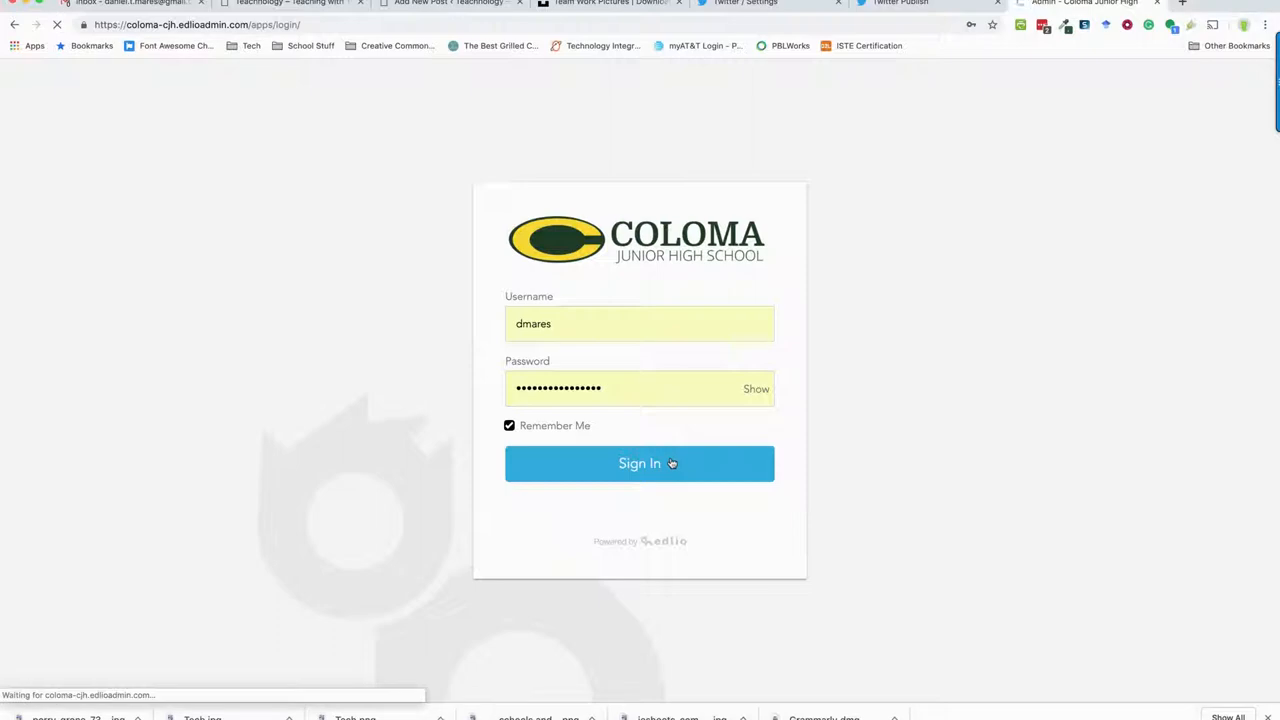
pyautogui.click(639, 463)
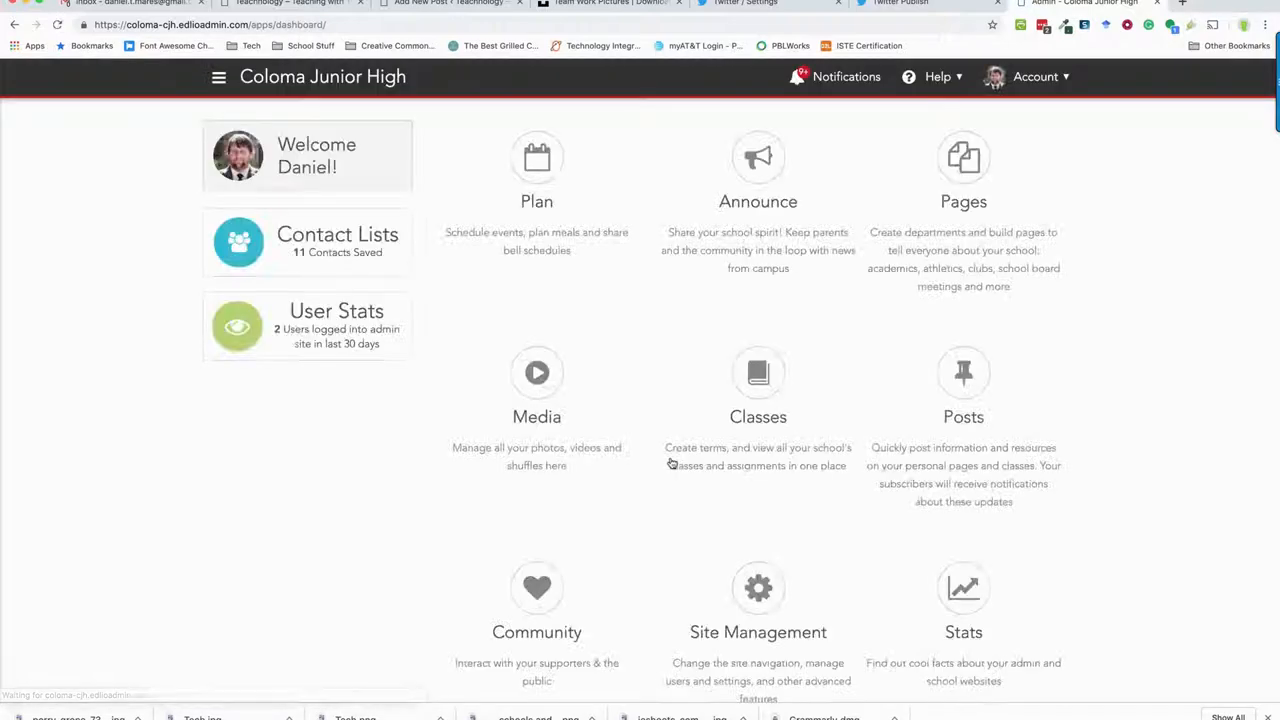
pyautogui.click(963, 170)
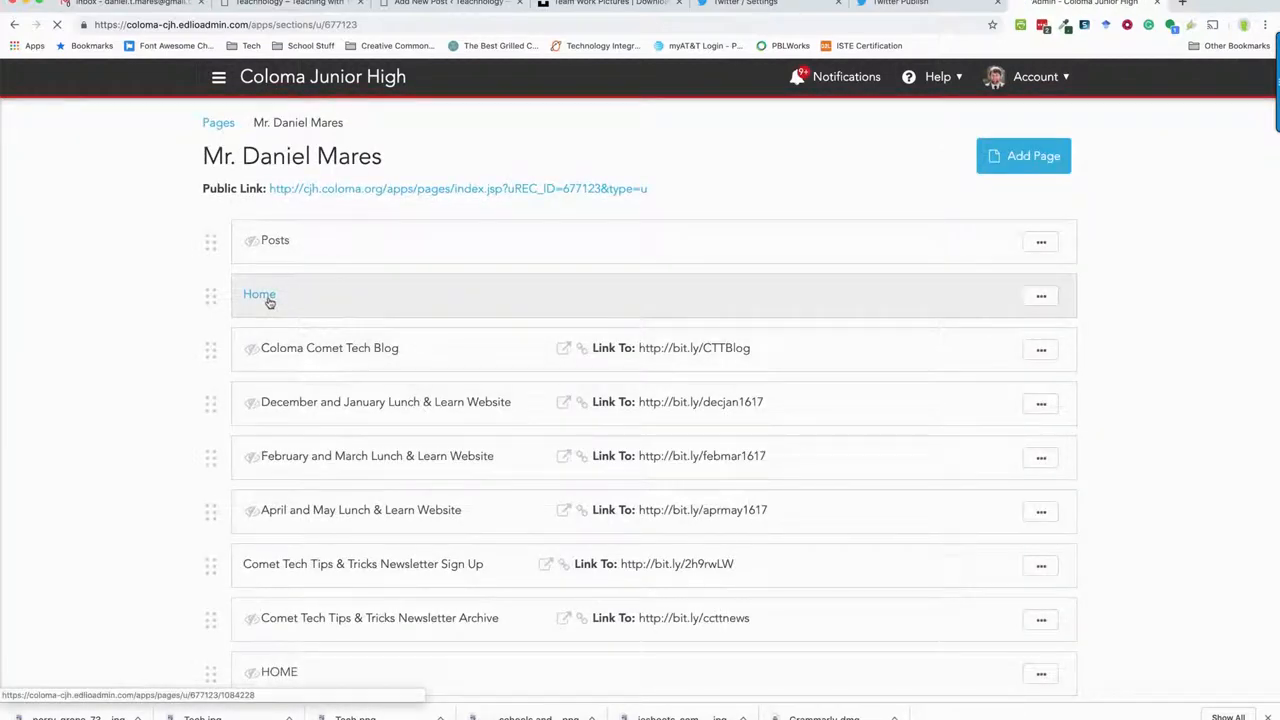
pyautogui.click(259, 294)
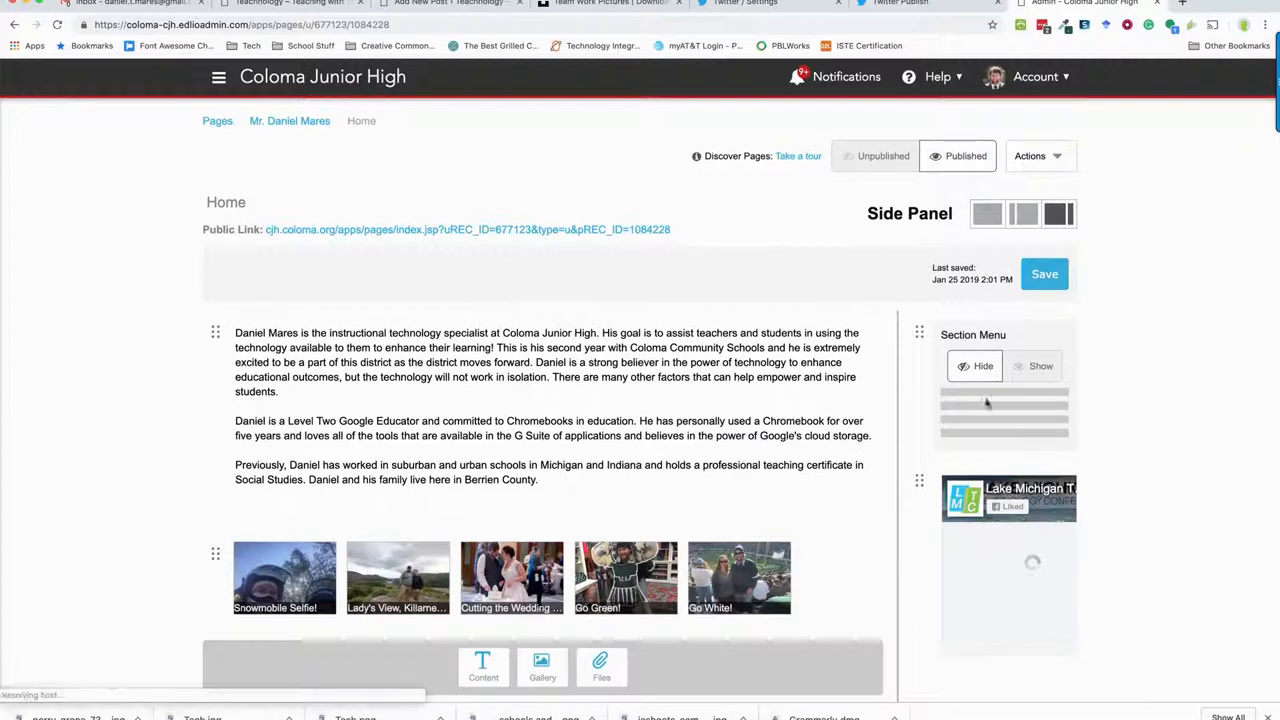
pyautogui.scroll(-3)
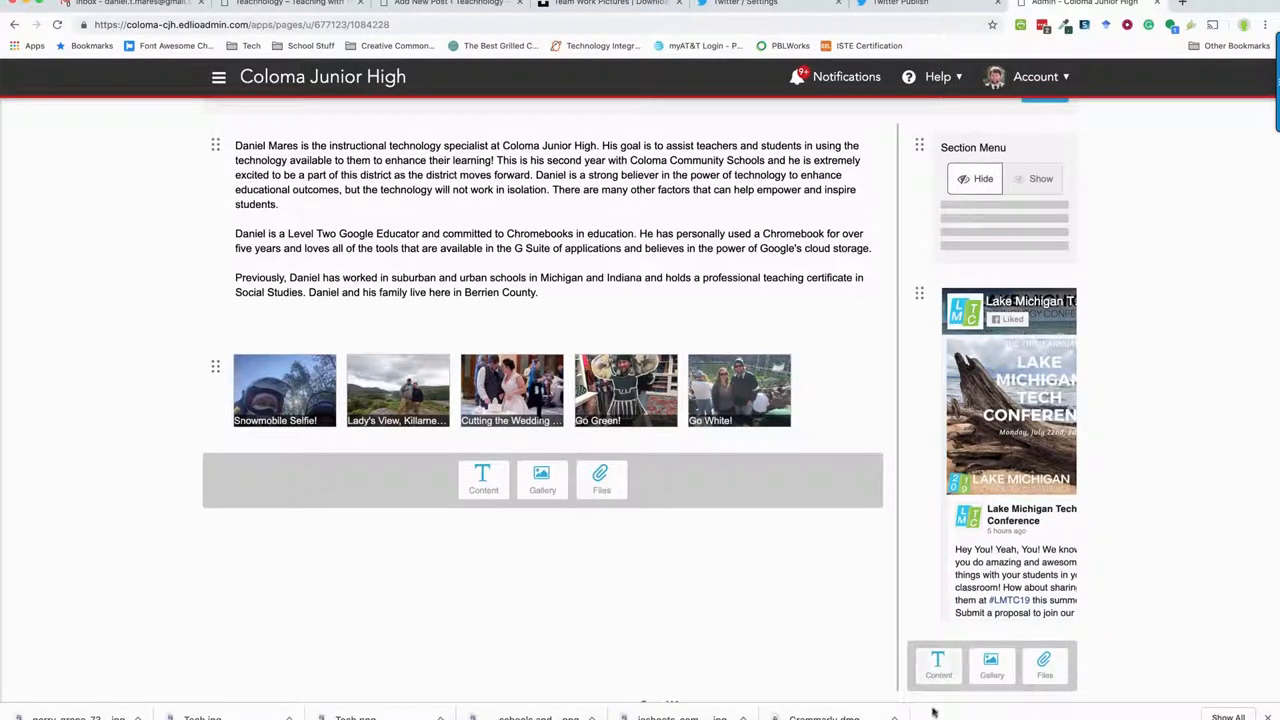
pyautogui.moveTo(820, 680)
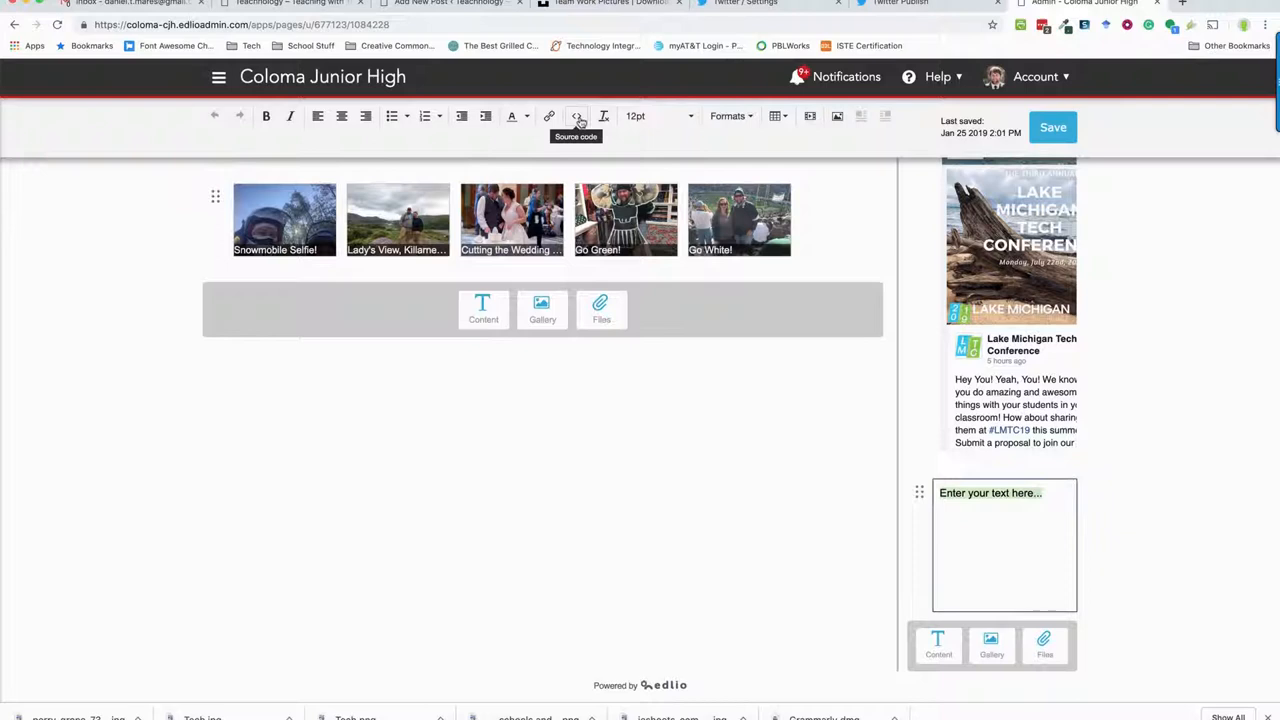
pyautogui.click(576, 116)
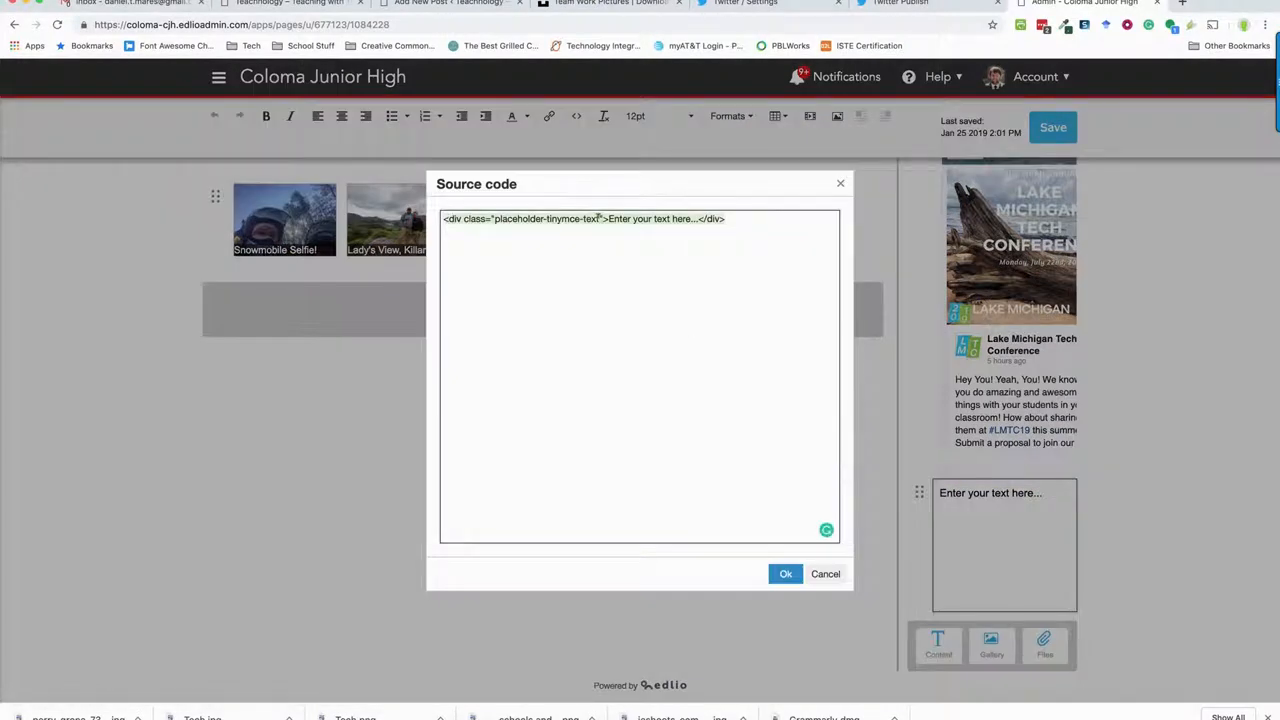
pyautogui.click(785, 573)
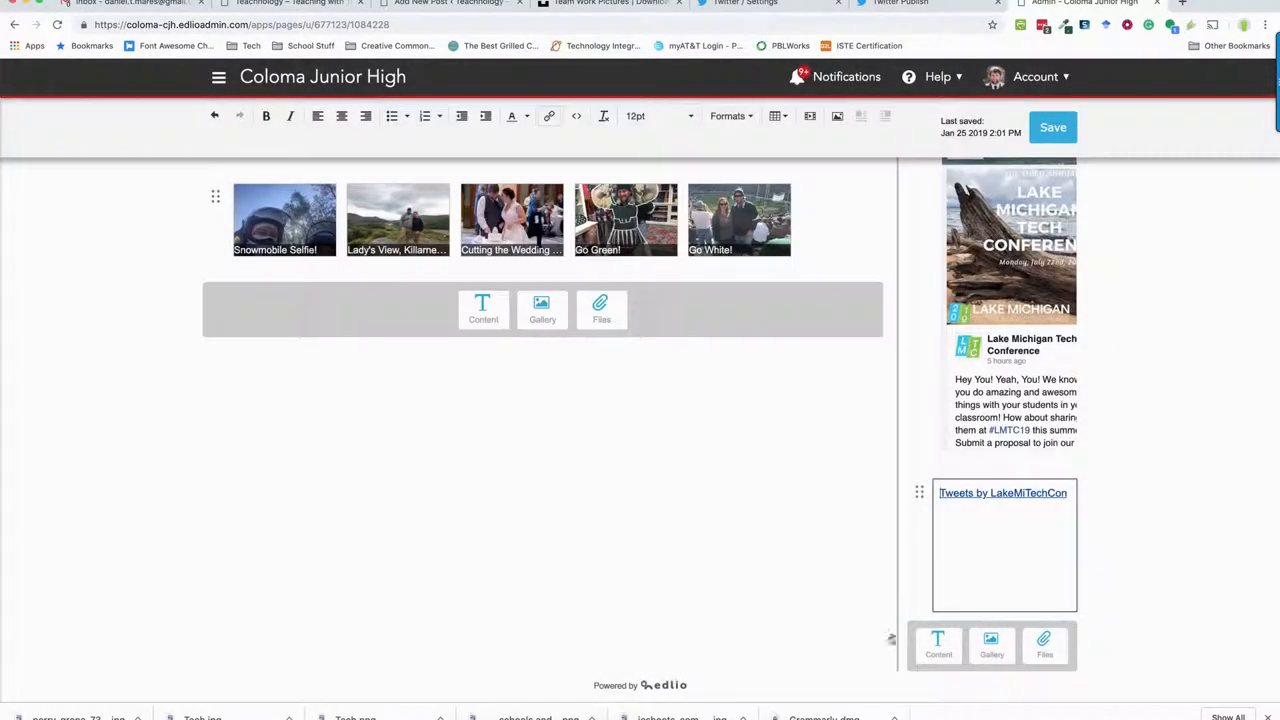